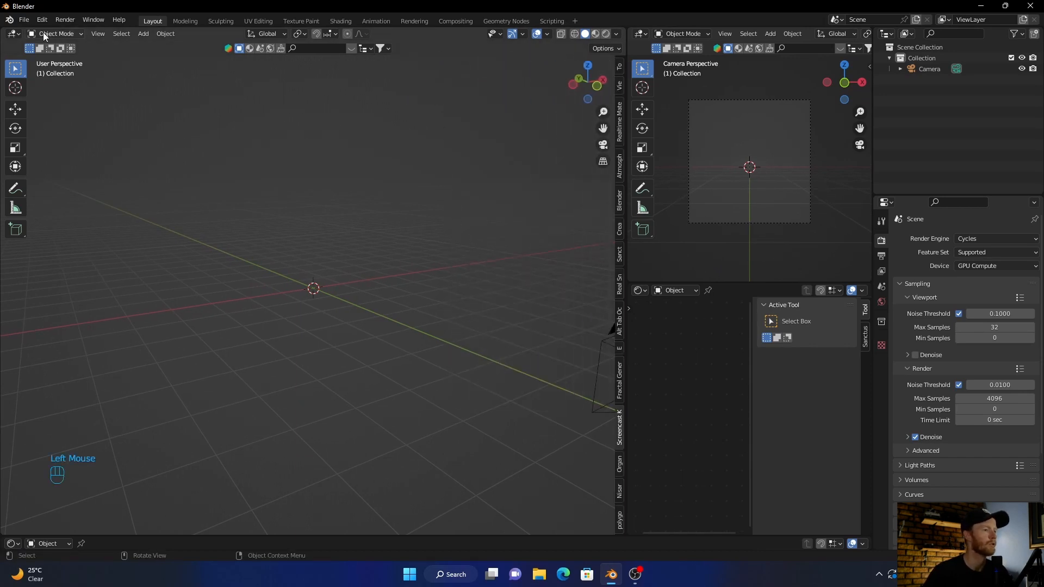
Enable the Add Mesh: BoltFactory add-on from Edit > Preferences > Add-ons.
click(41, 20)
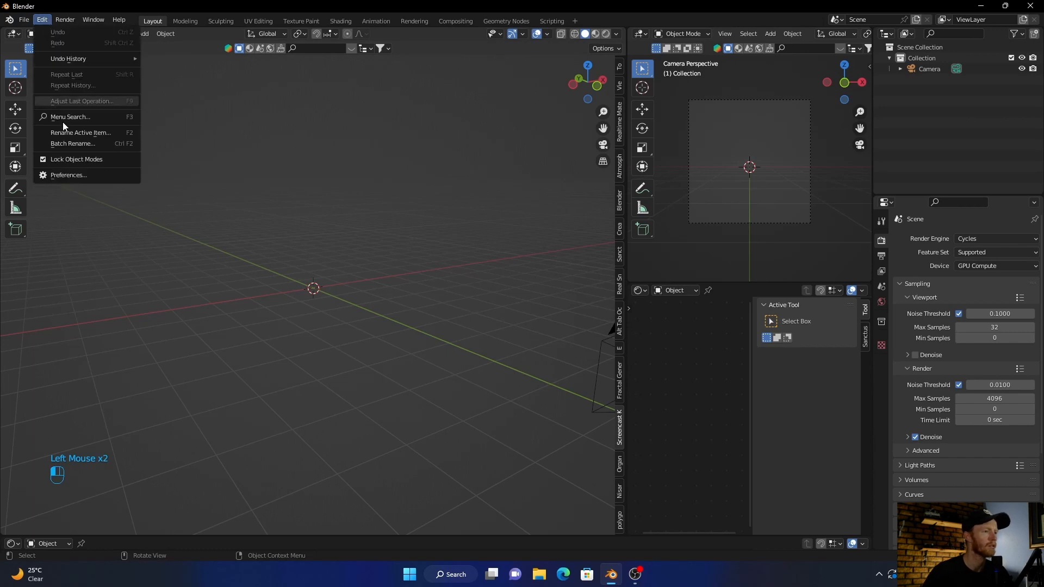
click(68, 175)
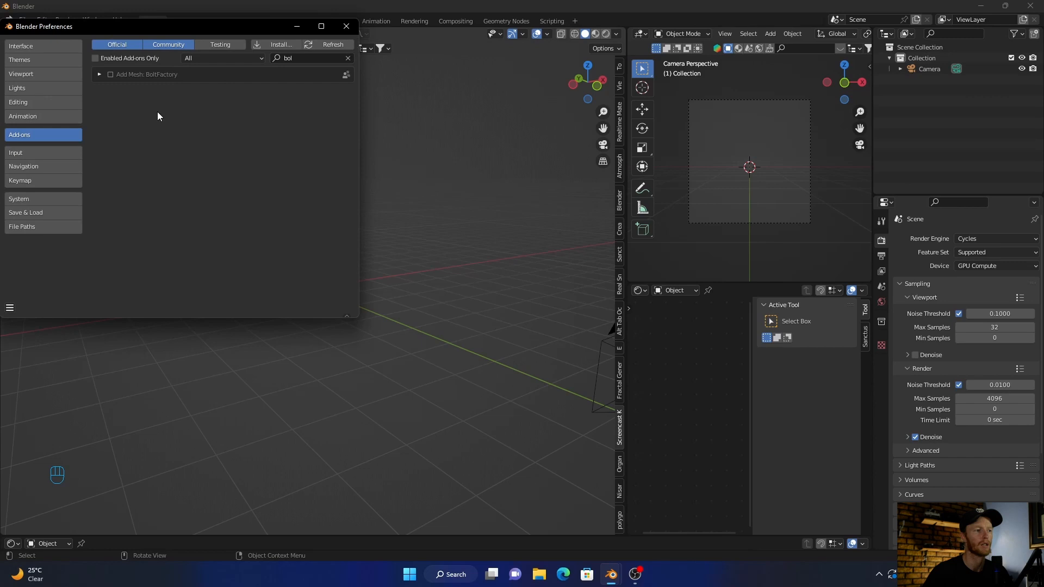
mouse_move(113, 77)
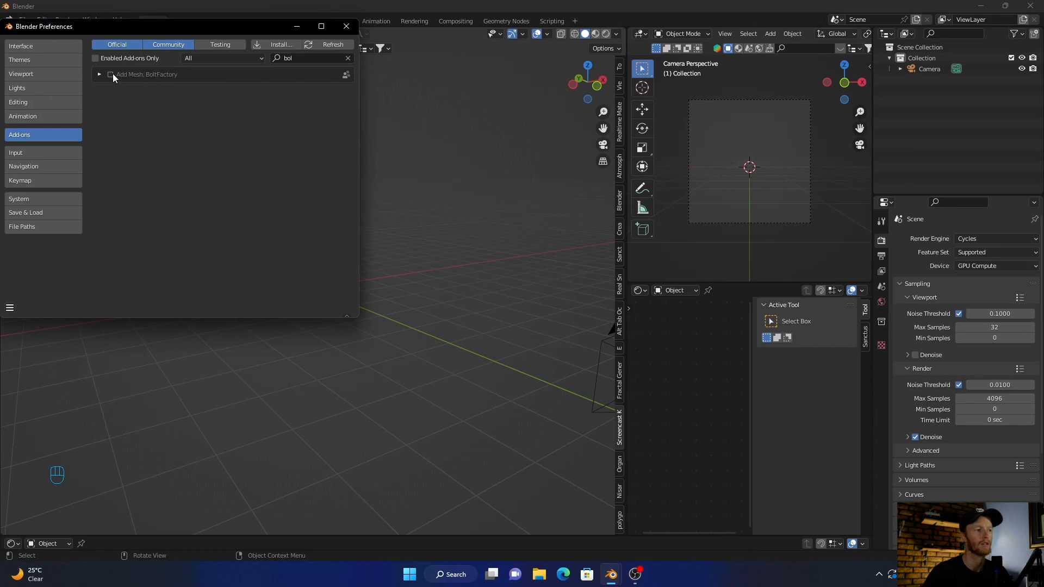
click(110, 74)
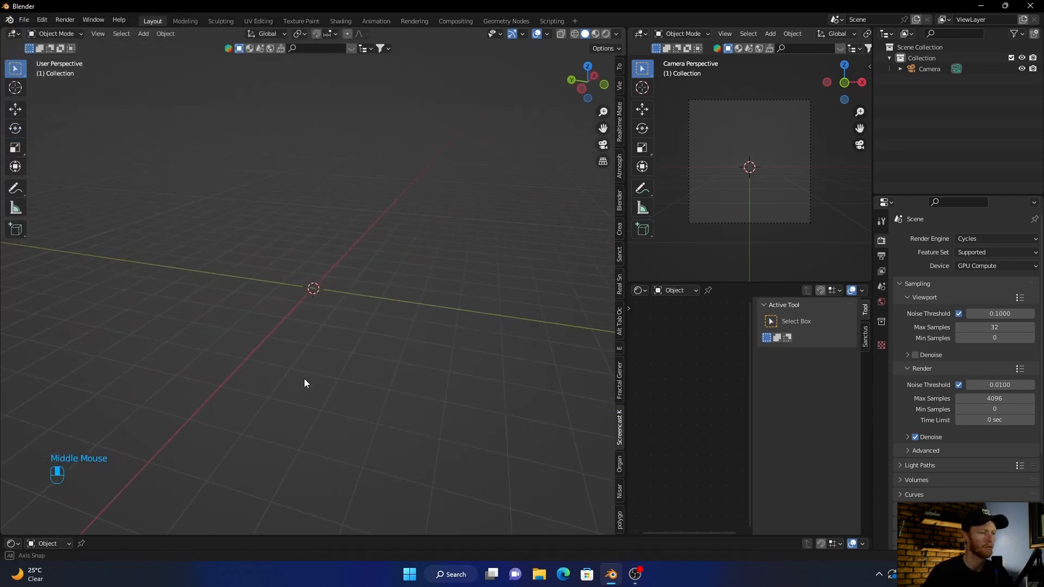
Add a default Bolt mesh to the scene via Shift+A > Mesh > Bolt.
drag(304, 382, 266, 374)
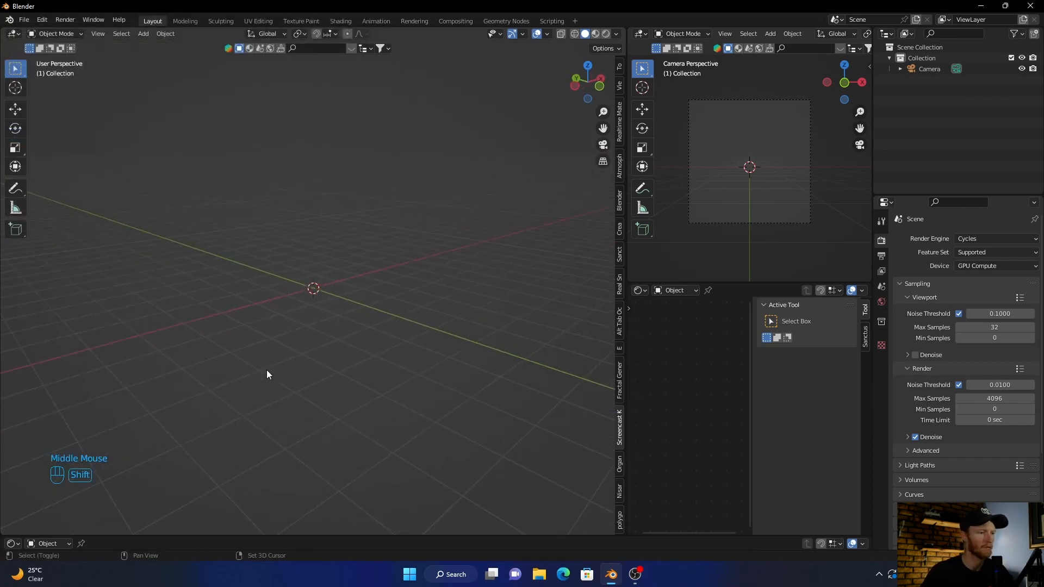
key(shift+a)
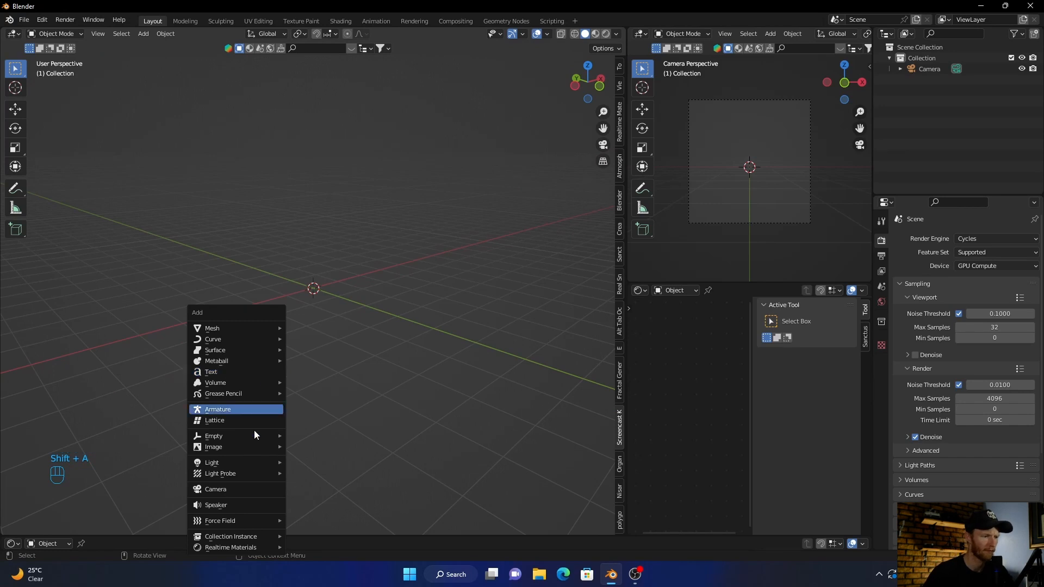
mouse_move(212, 328)
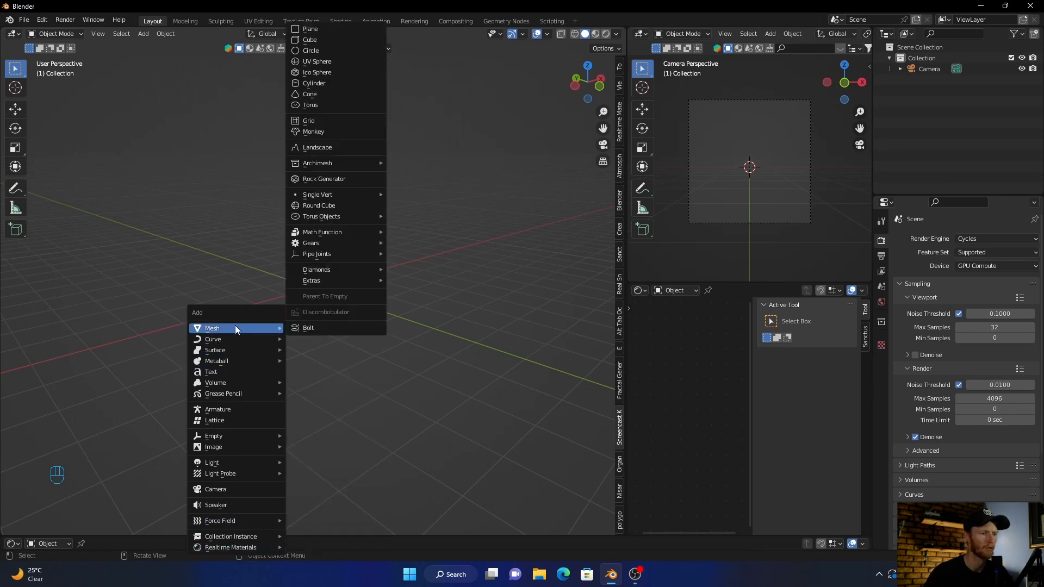
mouse_move(324, 327)
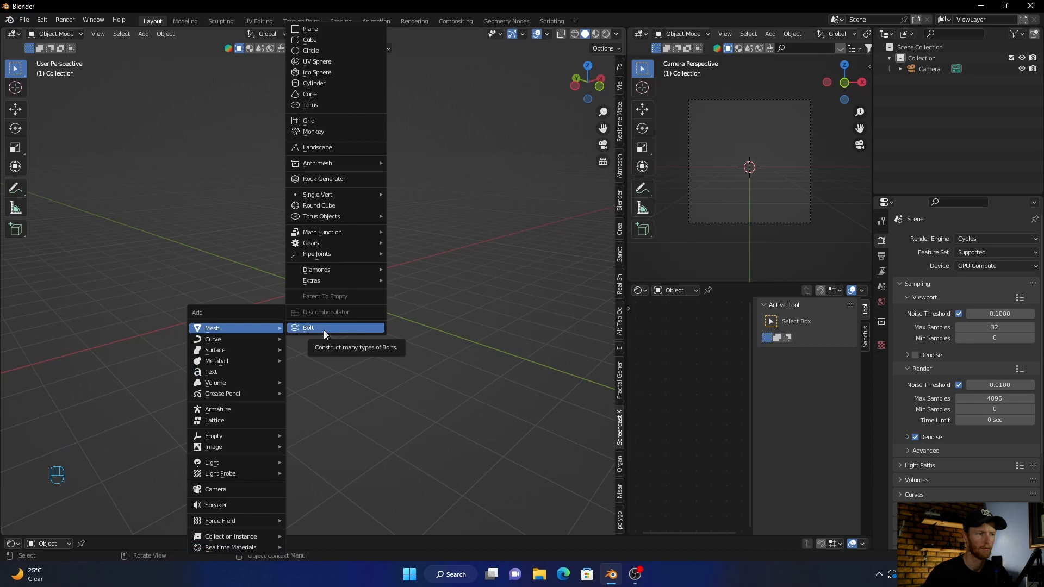
click(307, 328)
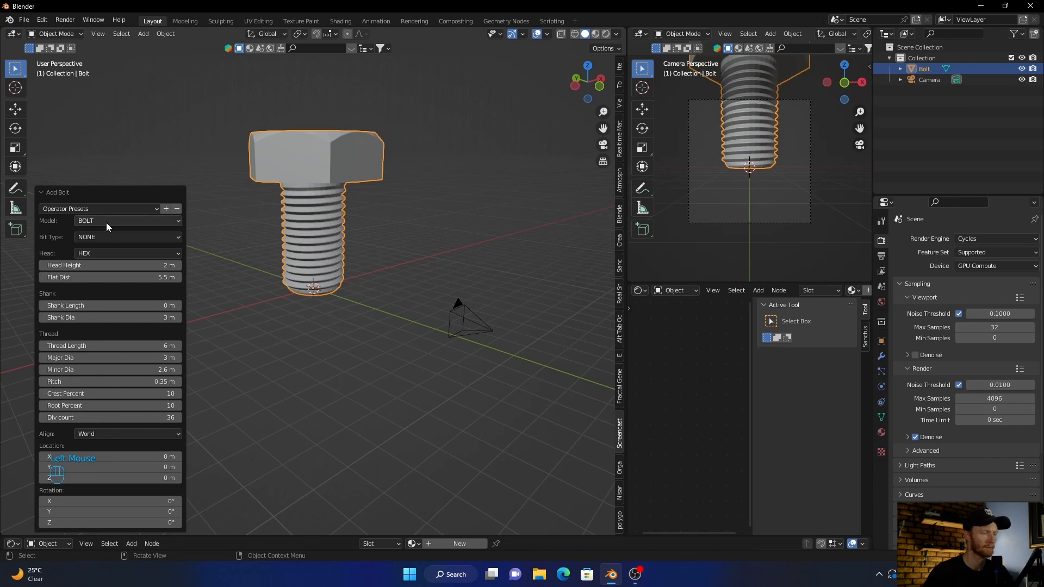
click(126, 221)
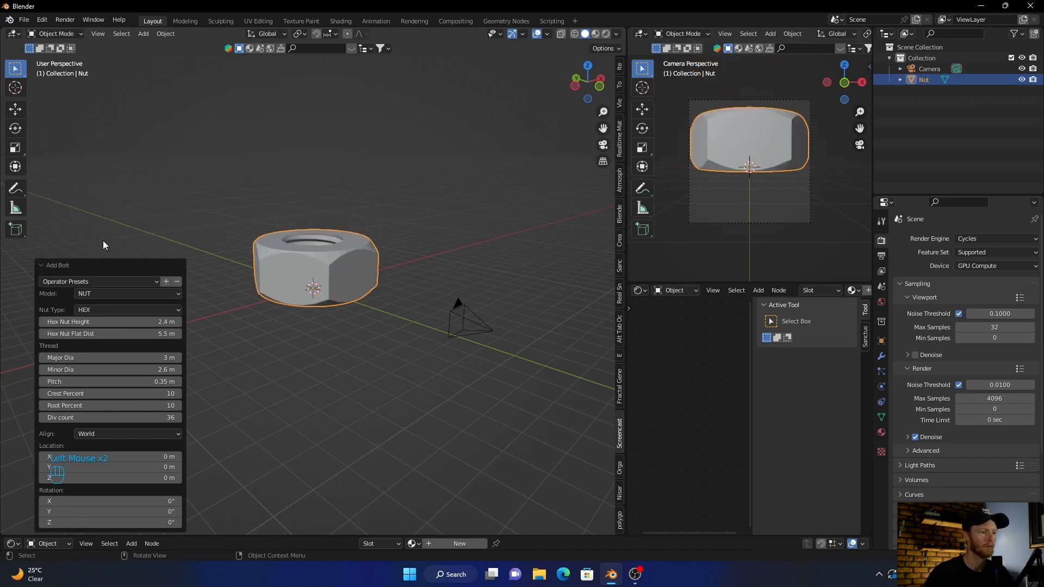
click(126, 221)
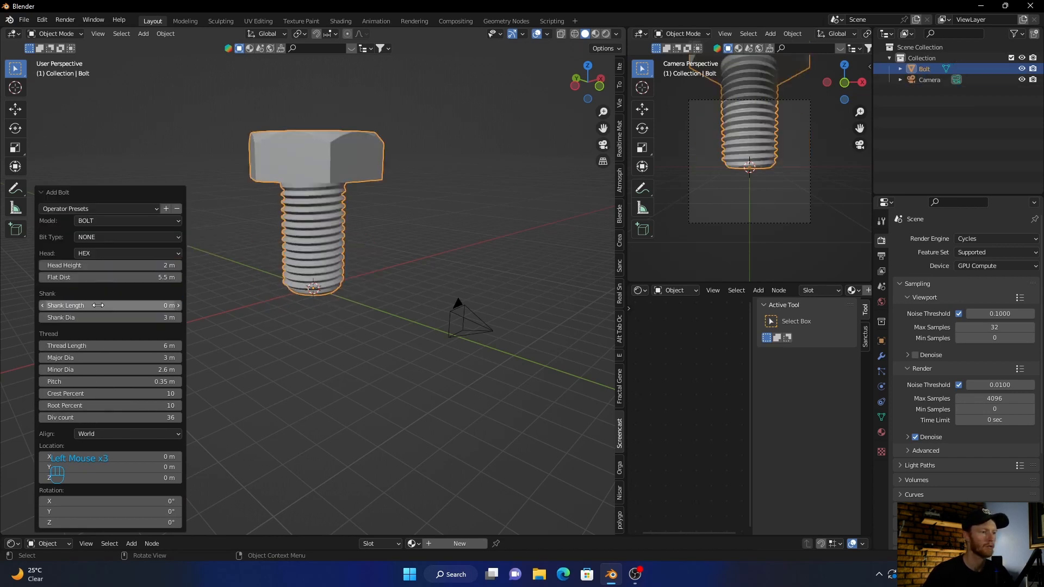
click(127, 254)
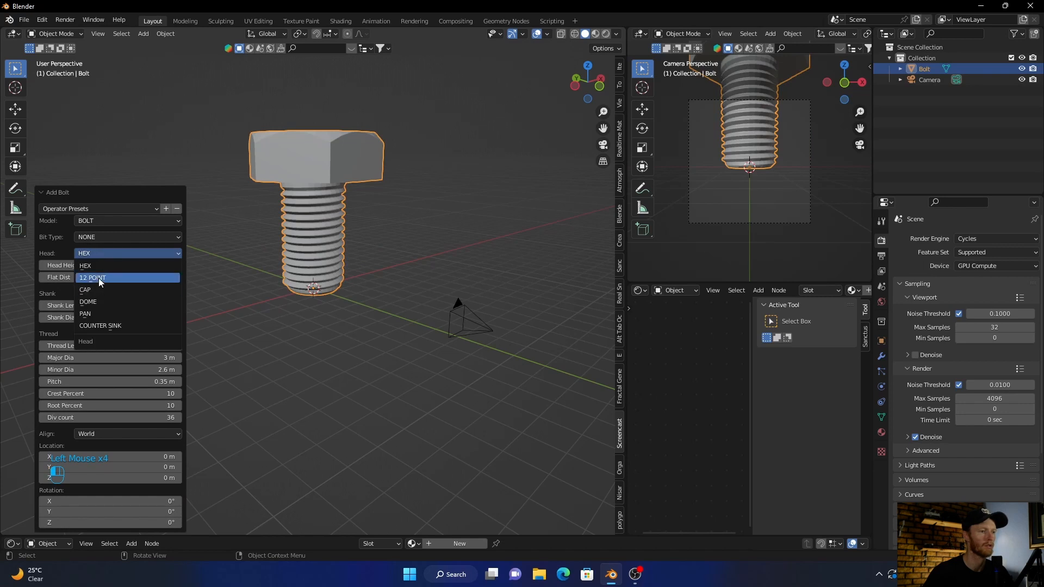
click(92, 277)
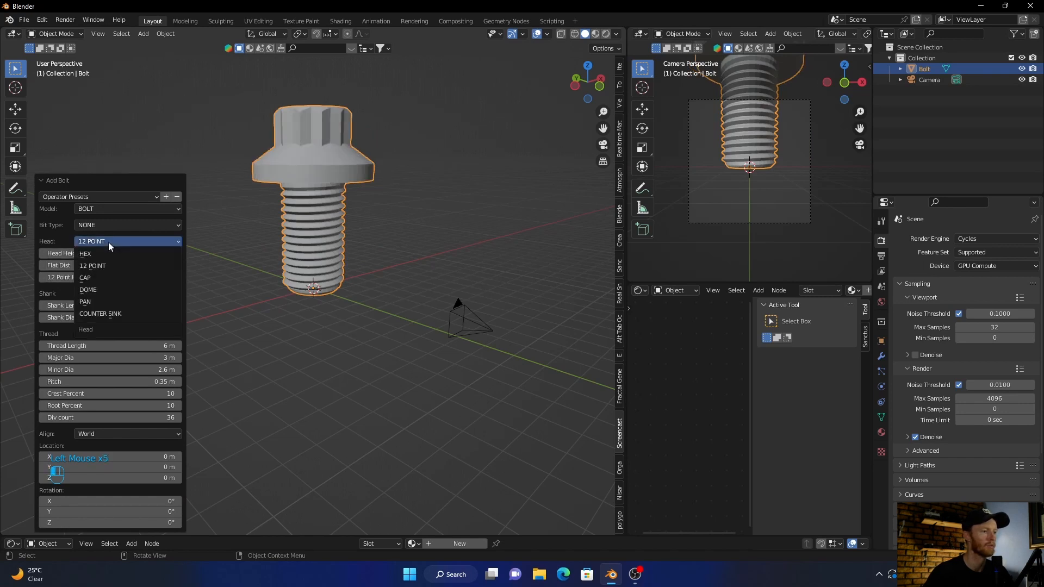
click(85, 277)
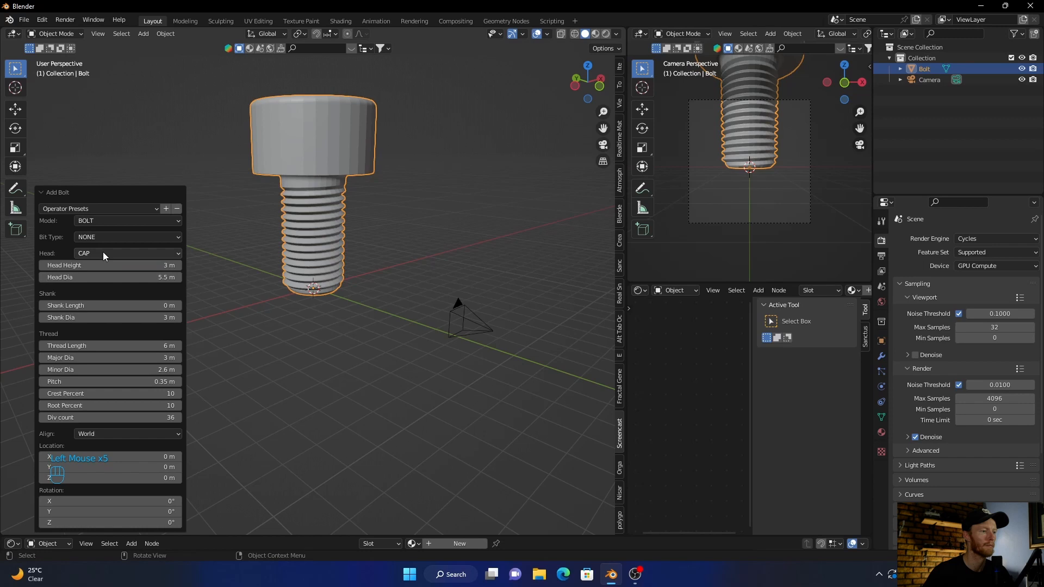
click(126, 253)
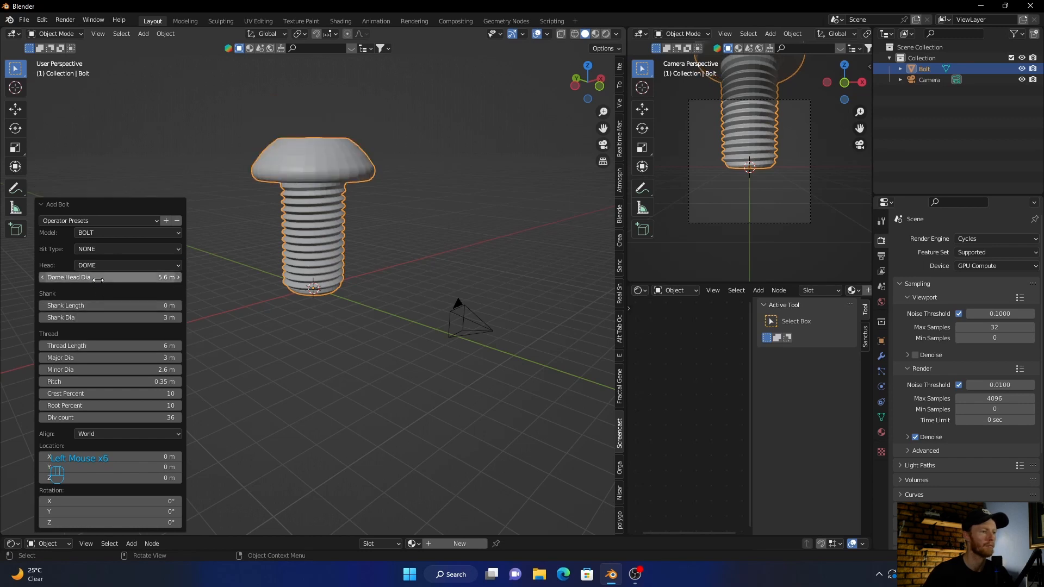
click(126, 265)
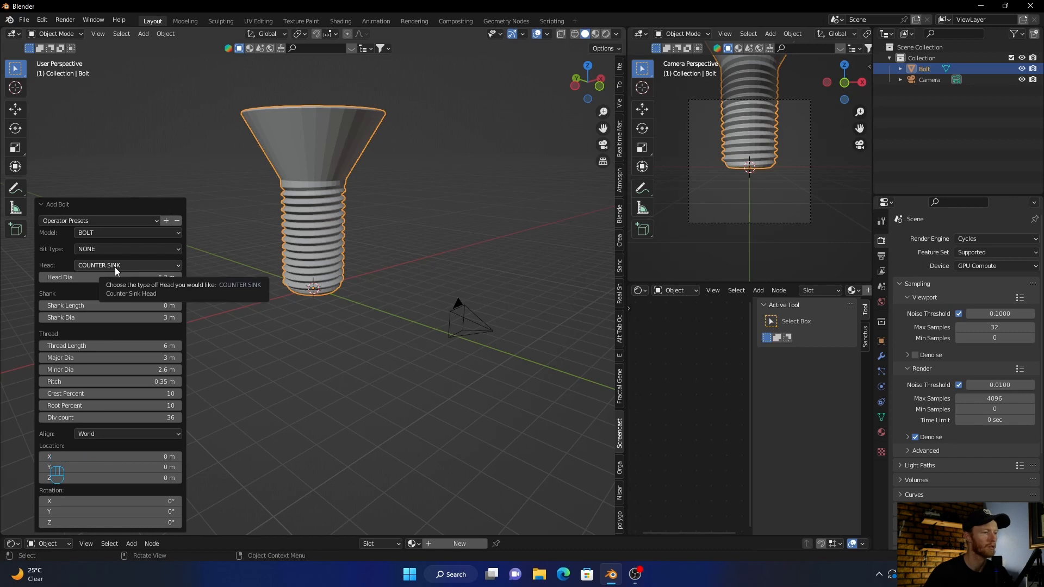
click(126, 265)
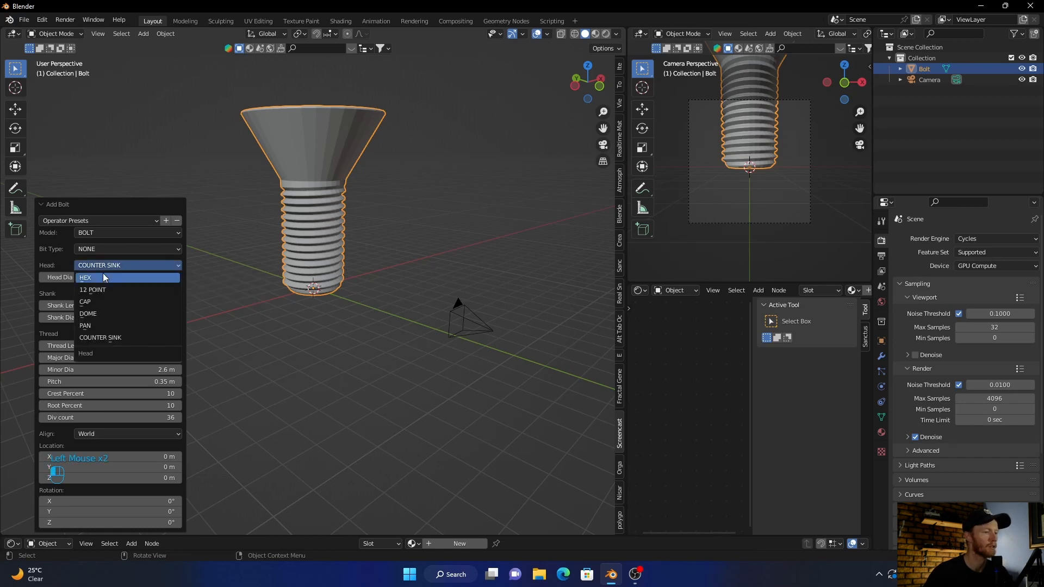
click(85, 277)
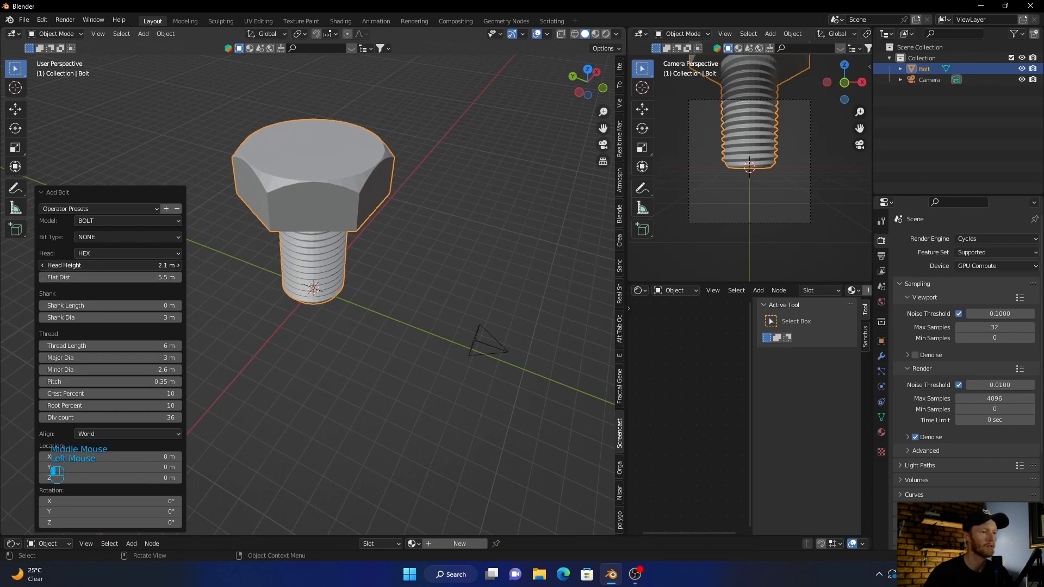
Adjust the hex head height, shank diameter and thread pitch in the Add Bolt panel.
drag(87, 265, 96, 265)
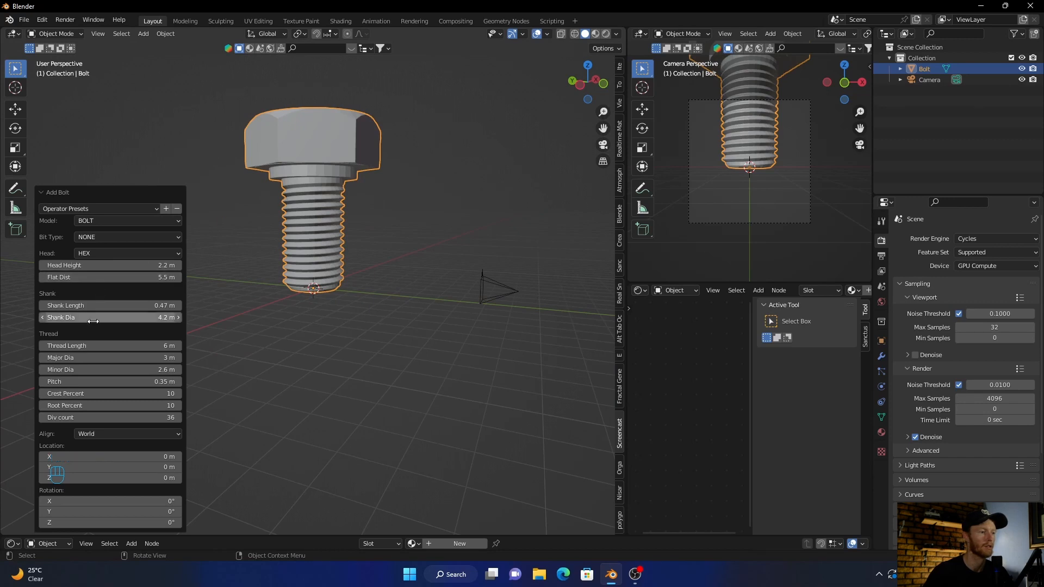
drag(110, 318, 123, 318)
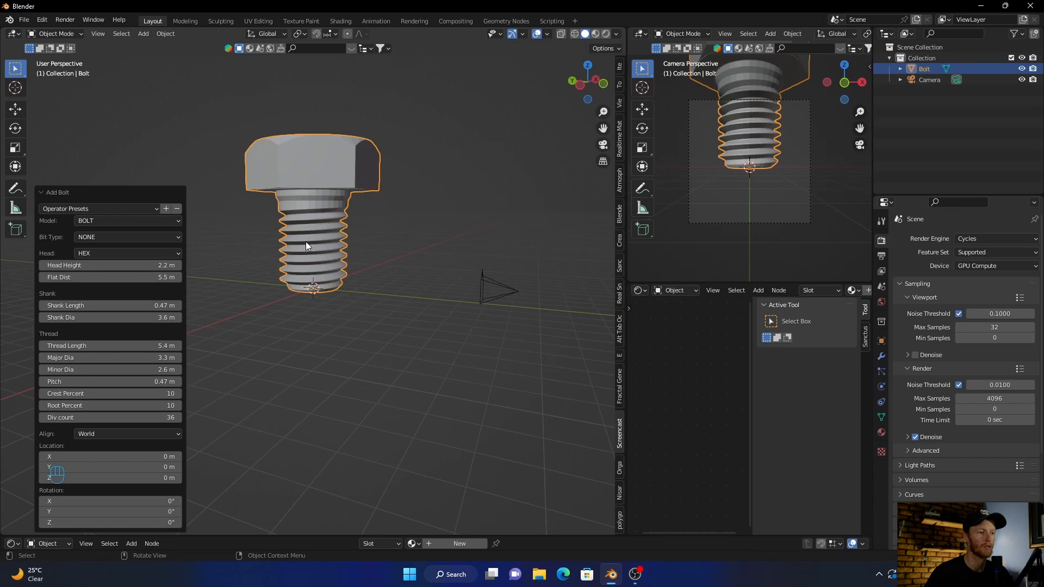
mouse_move(311, 278)
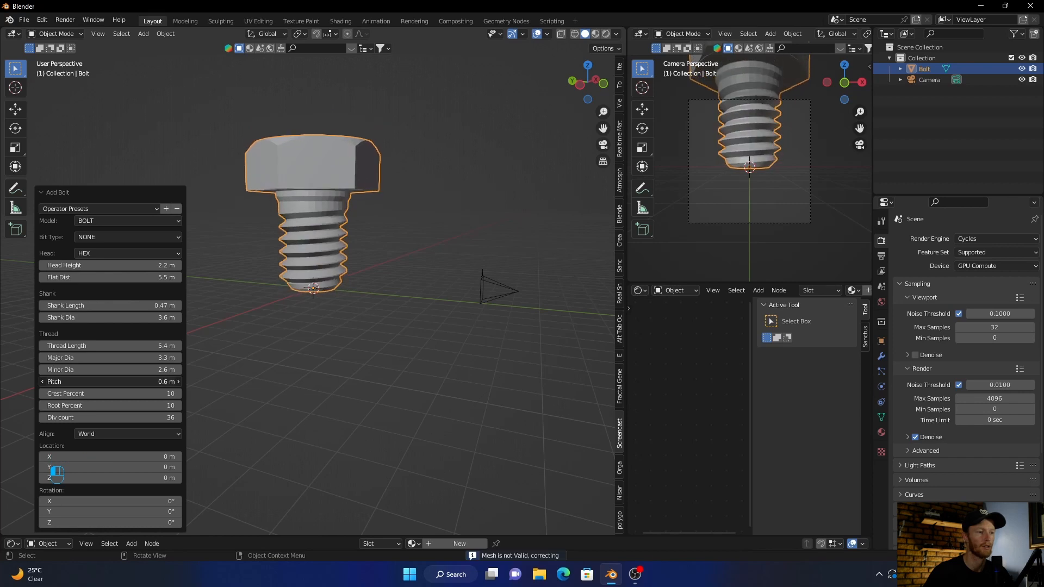
drag(110, 382, 93, 382)
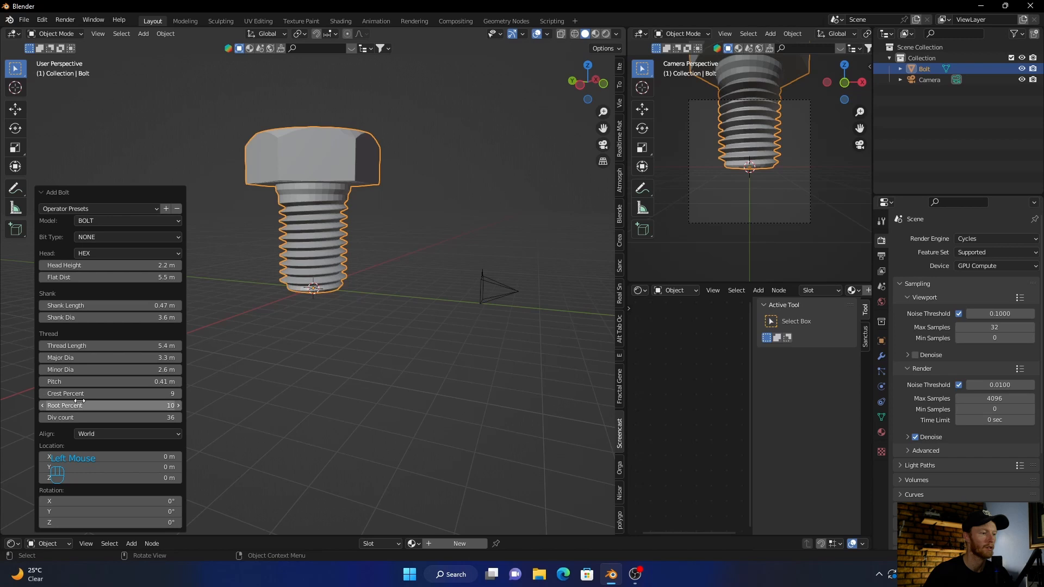
scroll(up, 3)
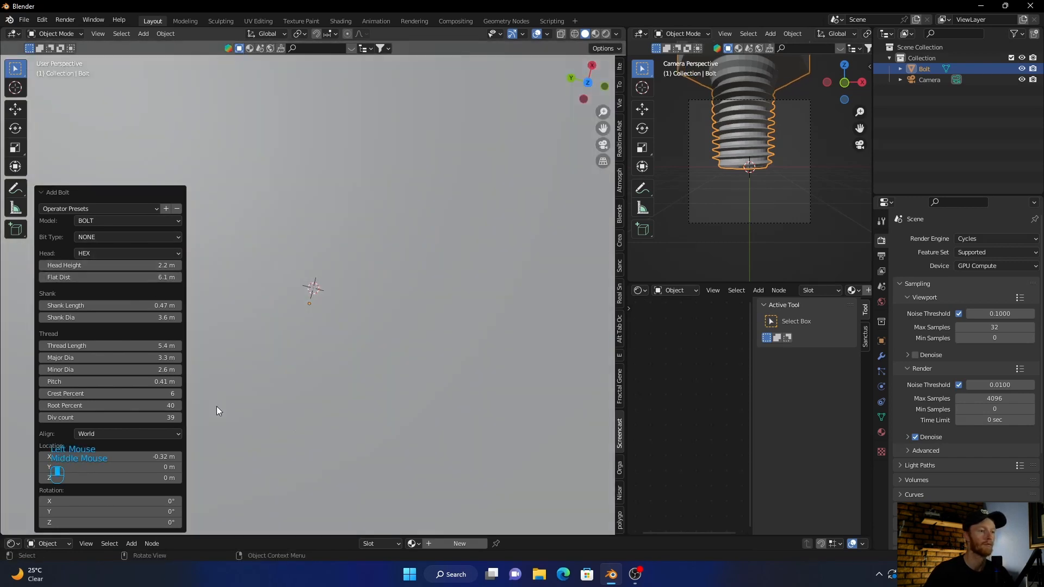
Set the bolt's Bit Type to PHILLIPS instead of the Allen socket.
scroll(down, 3)
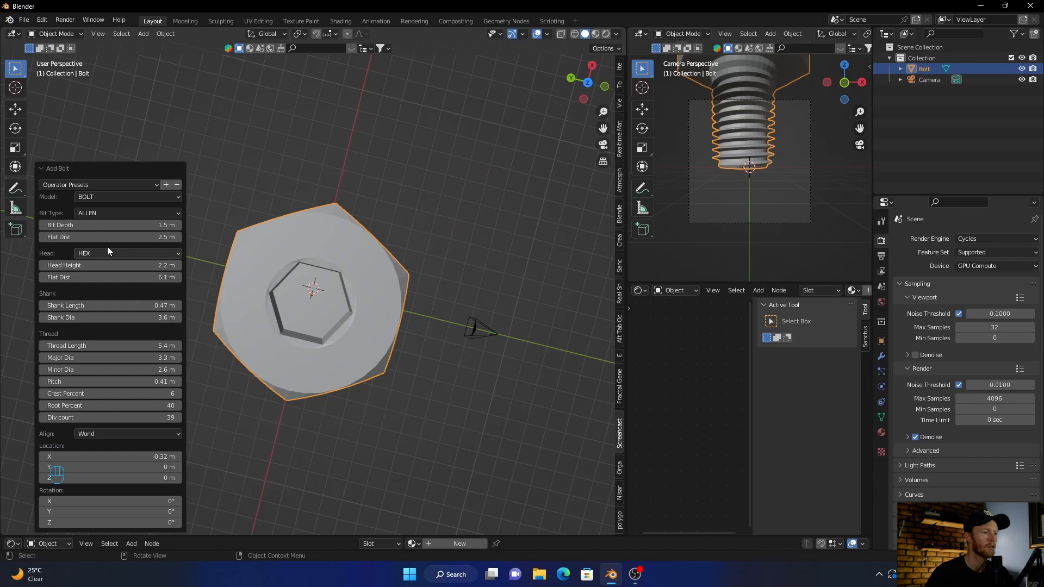
click(126, 213)
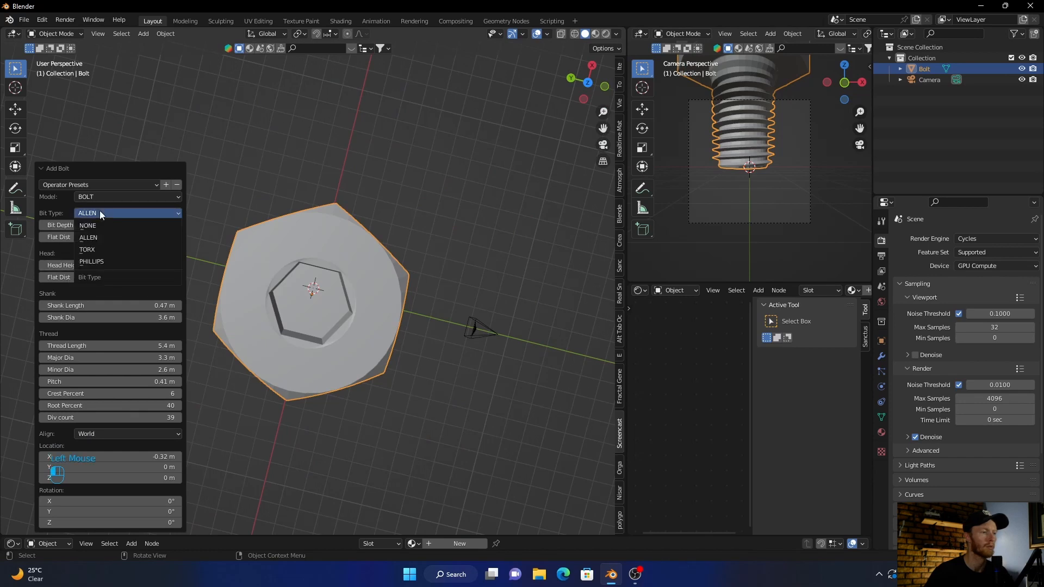
click(87, 250)
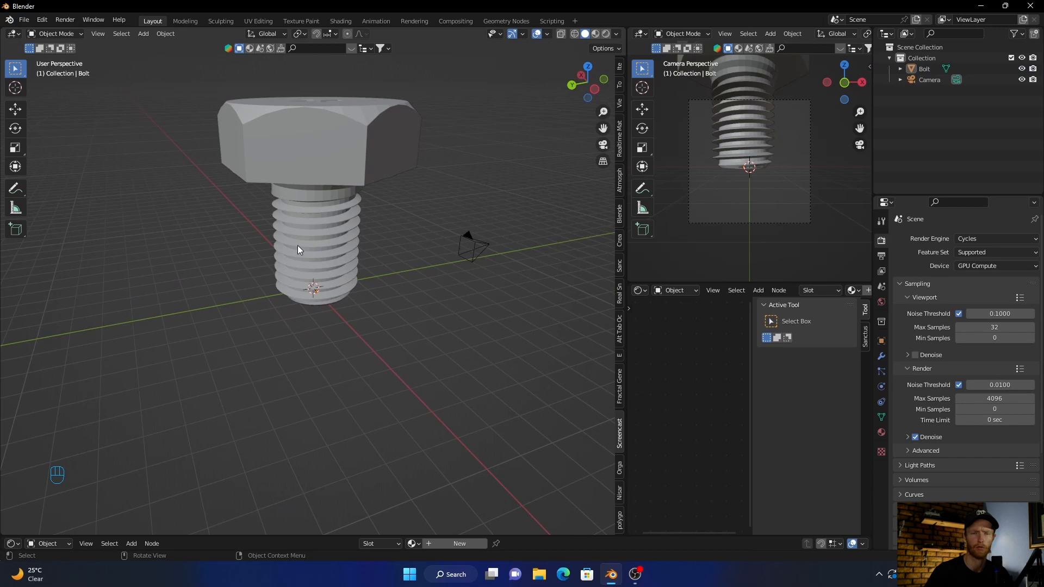
mouse_move(281, 152)
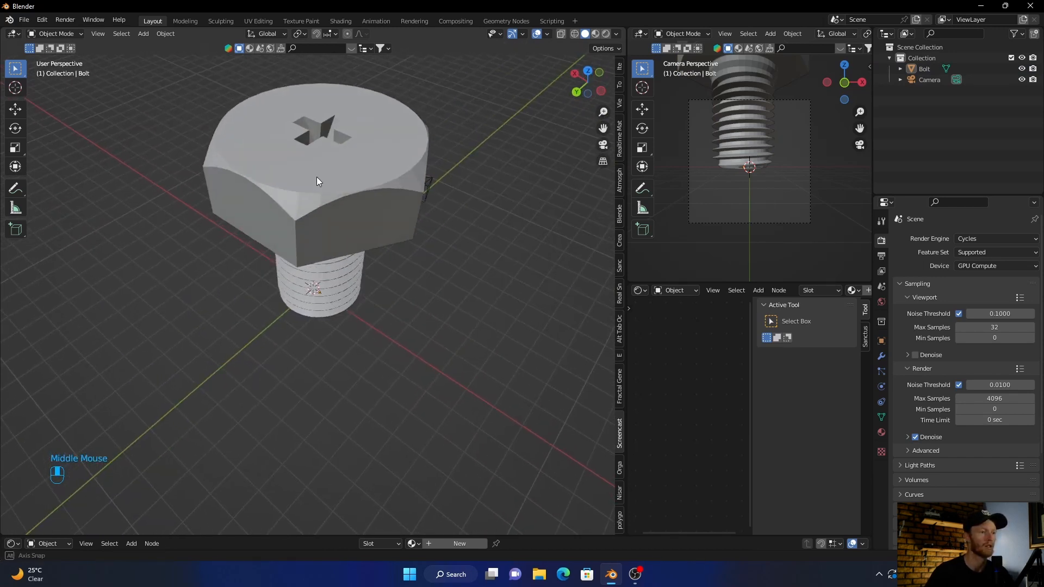
Select the Phillips hex bolt and delete it, leaving only the camera.
scroll(down, 3)
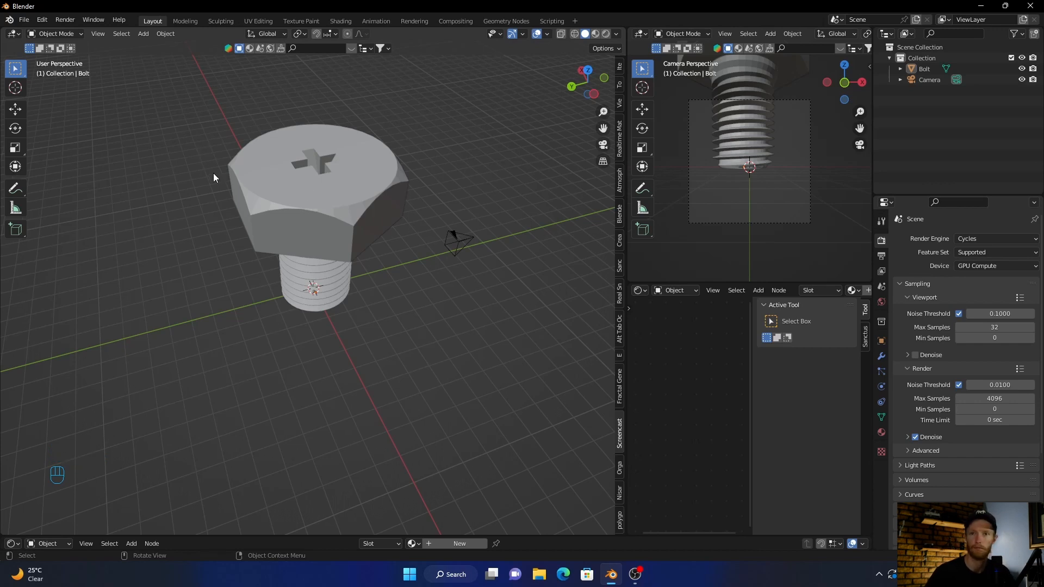
mouse_move(206, 205)
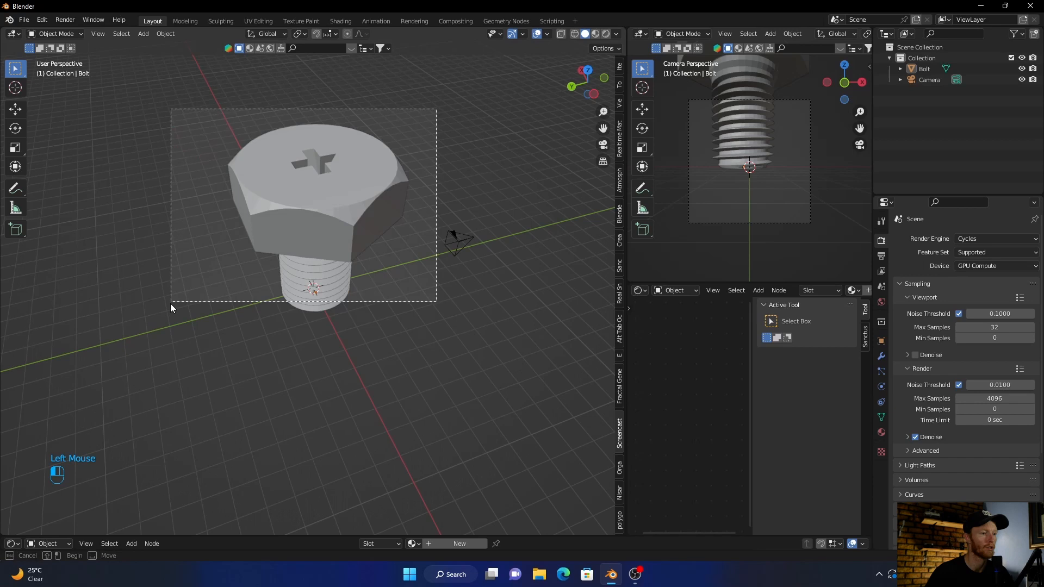
click(363, 179)
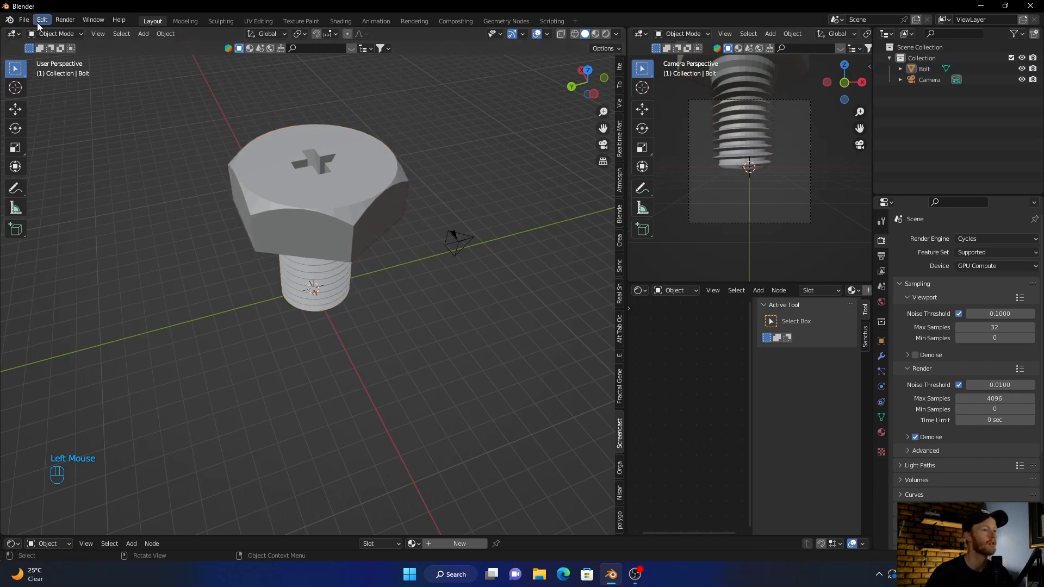
click(313, 200)
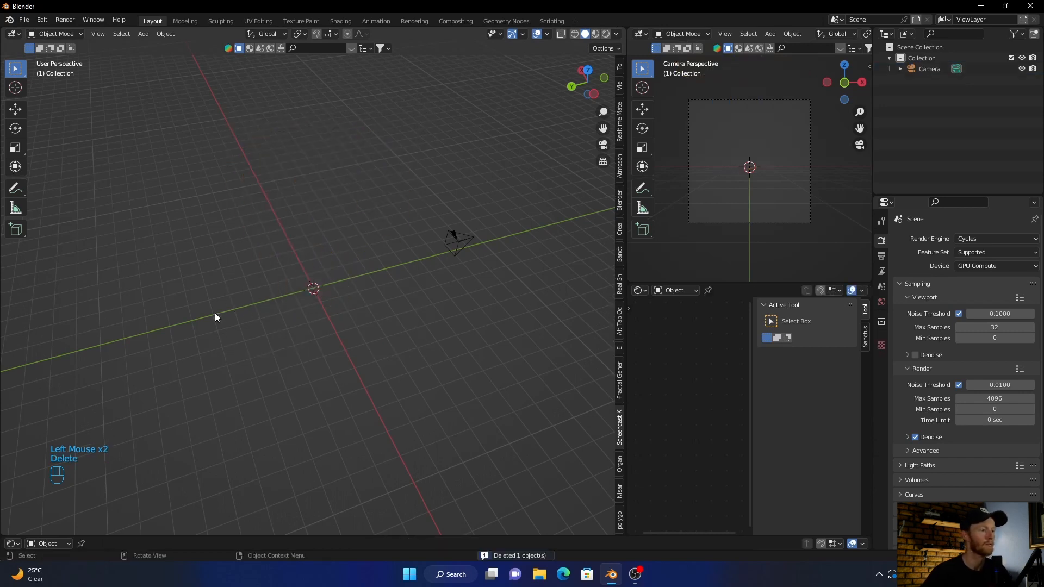
Add a new Phillips hex bolt, Bolt.001, via Shift+A > Mesh > Bolt and deselect it.
key(shift+a)
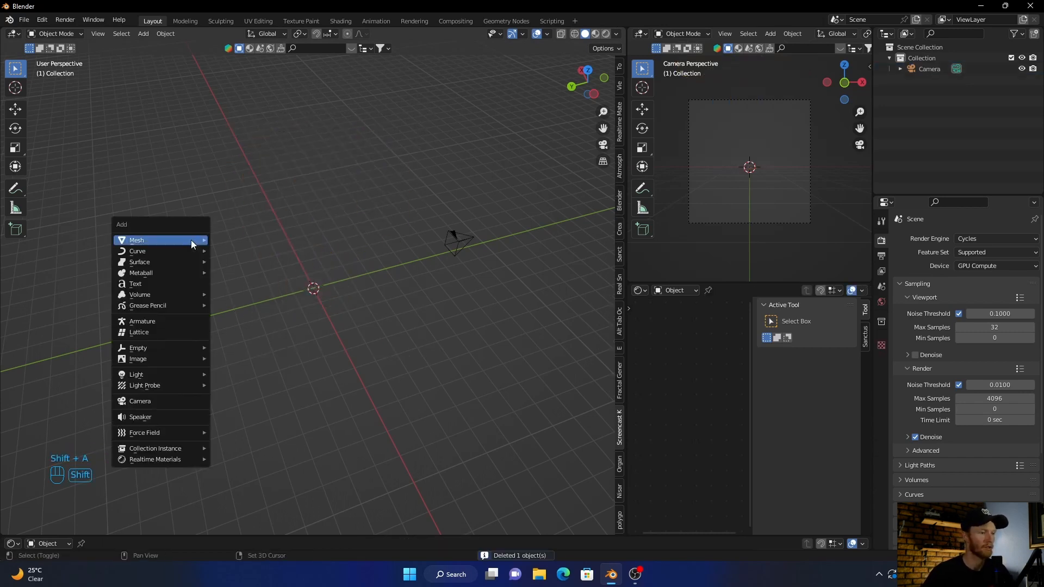
mouse_move(137, 239)
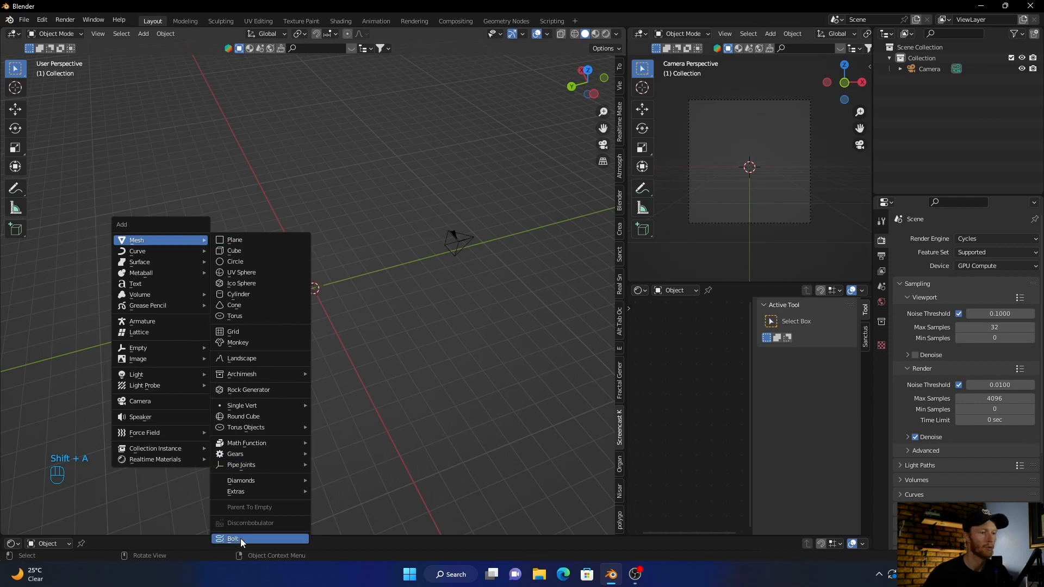
click(232, 538)
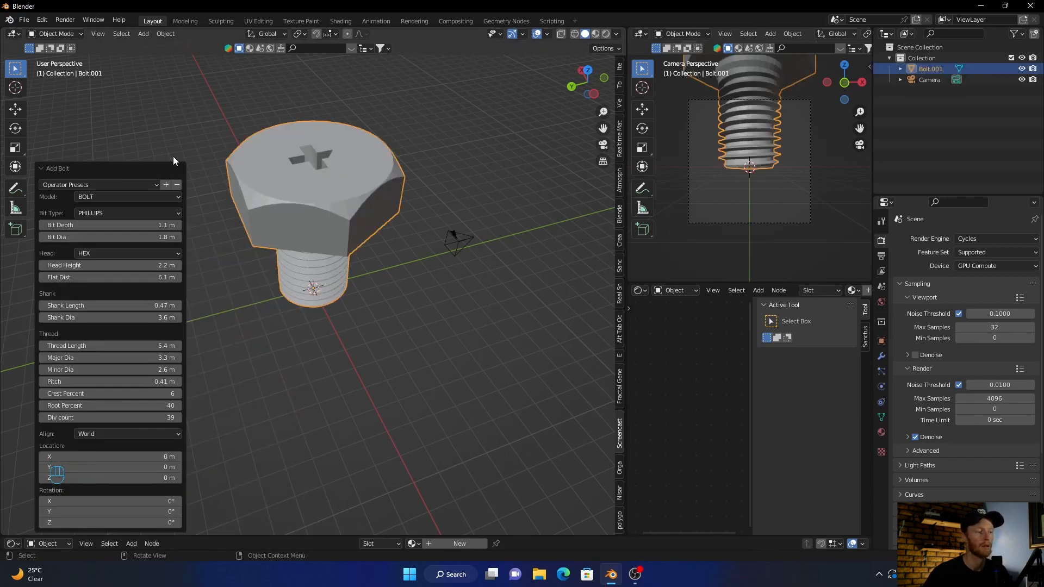
mouse_move(455, 301)
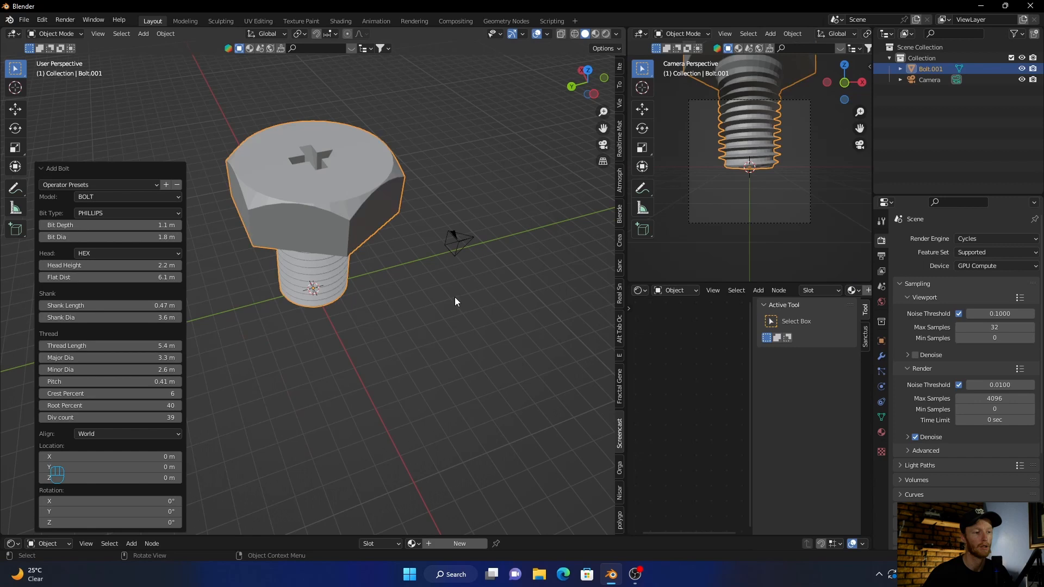
mouse_move(146, 343)
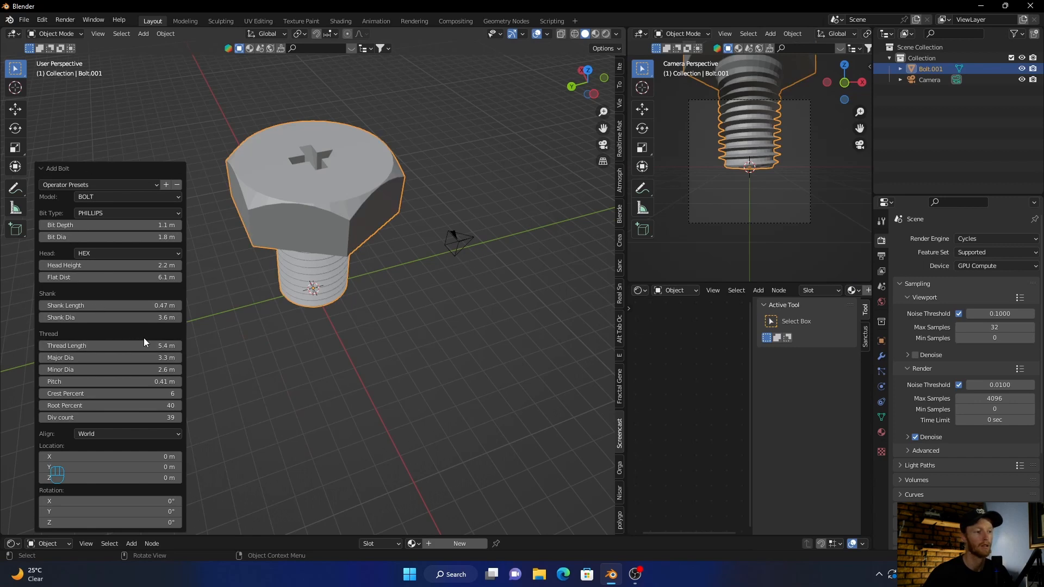
click(66, 495)
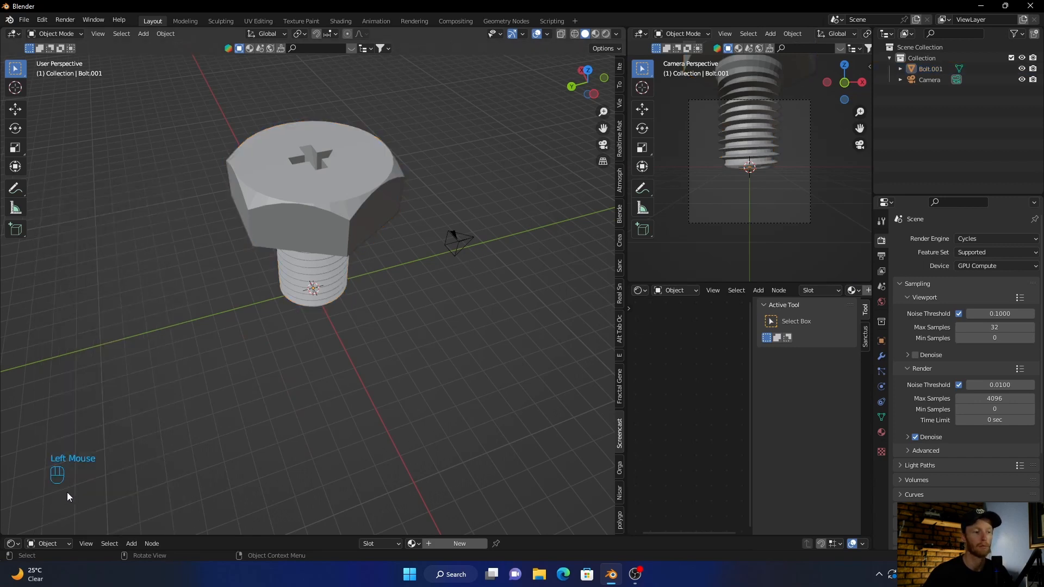
Select Bolt.001 and show its Material Properties with the Principled BSDF surface, checking the Shading workspace.
click(314, 200)
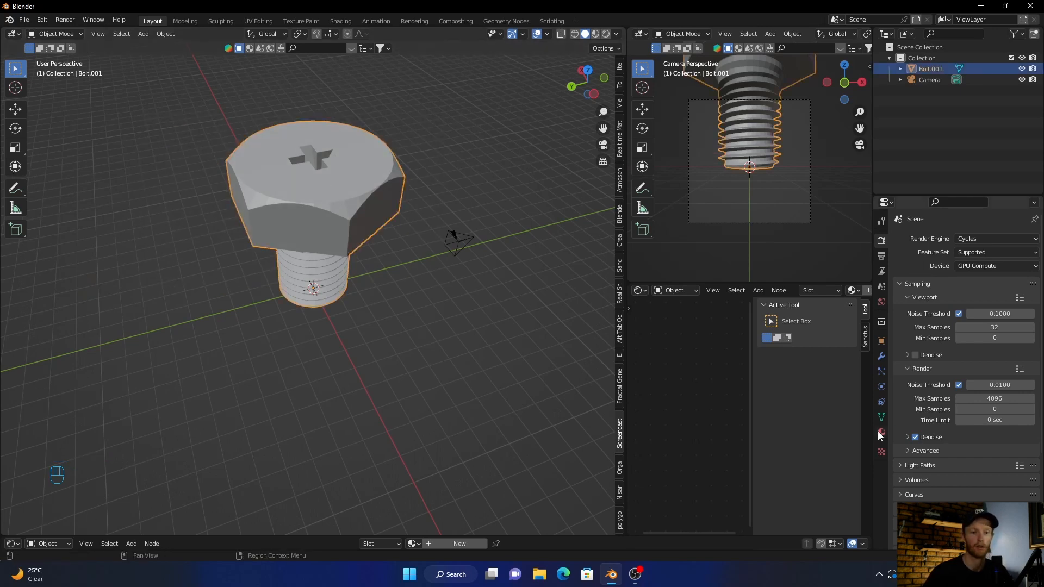
click(880, 433)
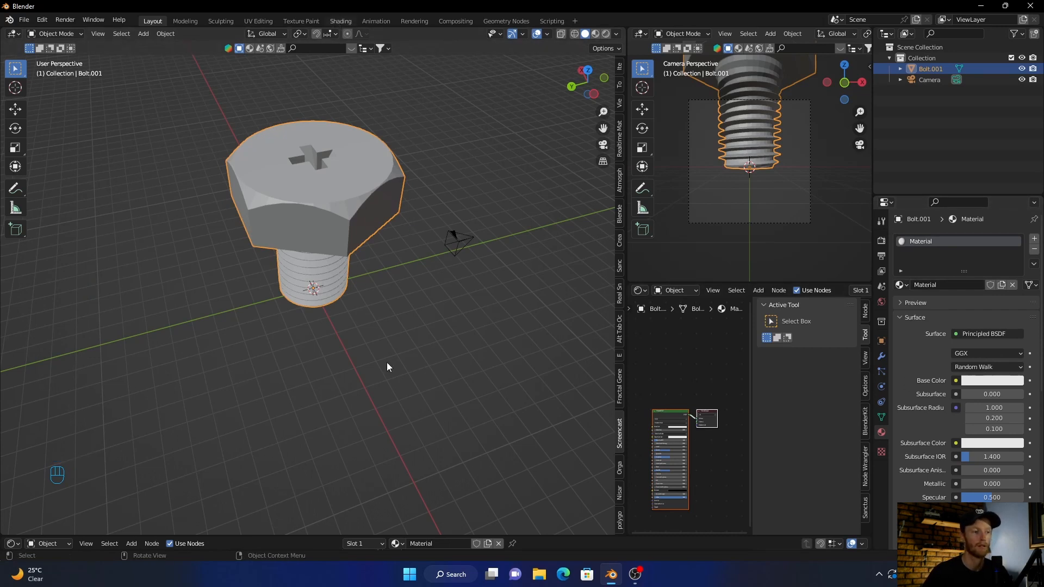
click(341, 21)
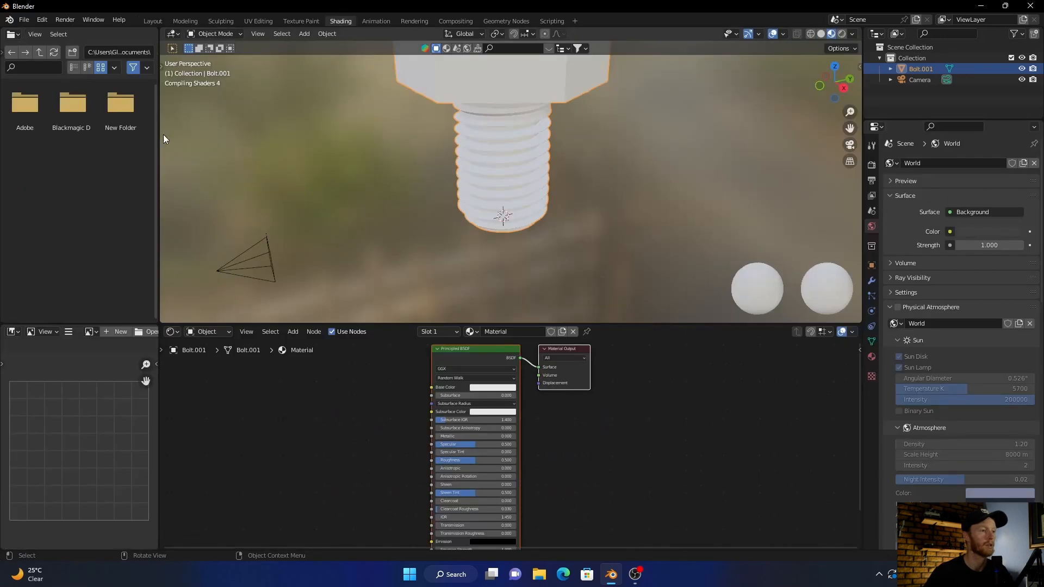
click(152, 21)
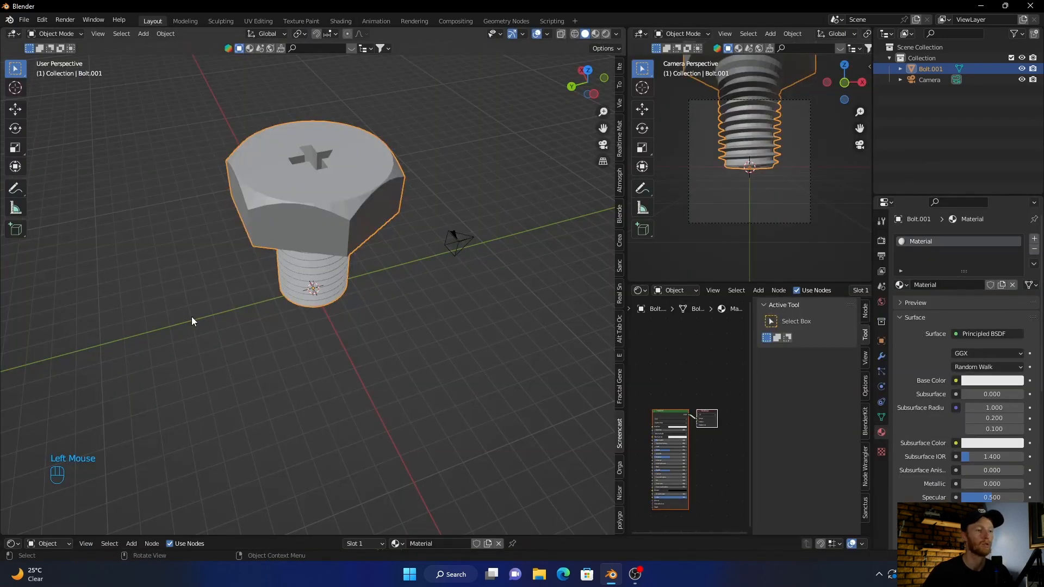
drag(194, 320, 250, 376)
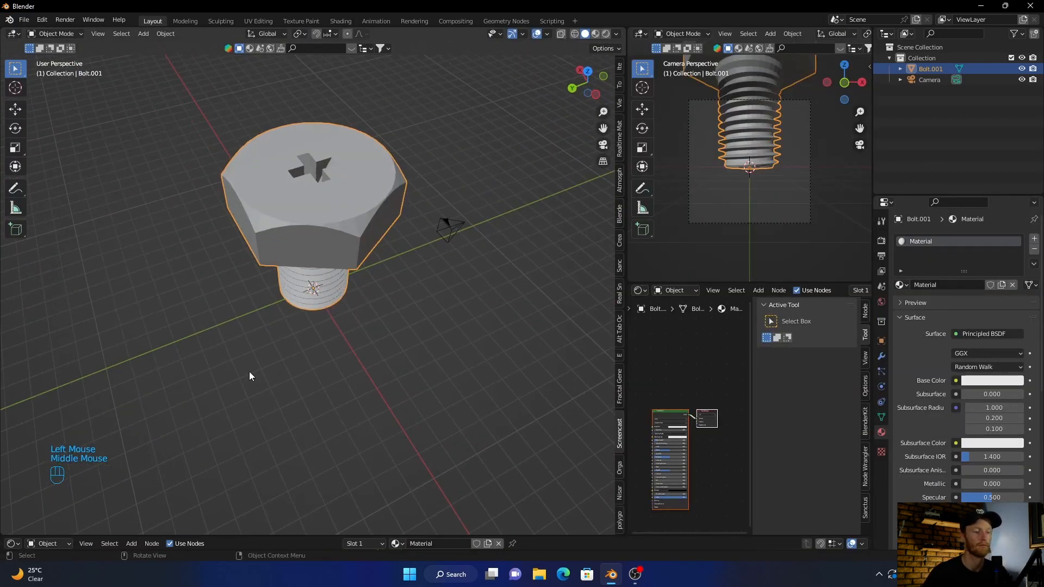